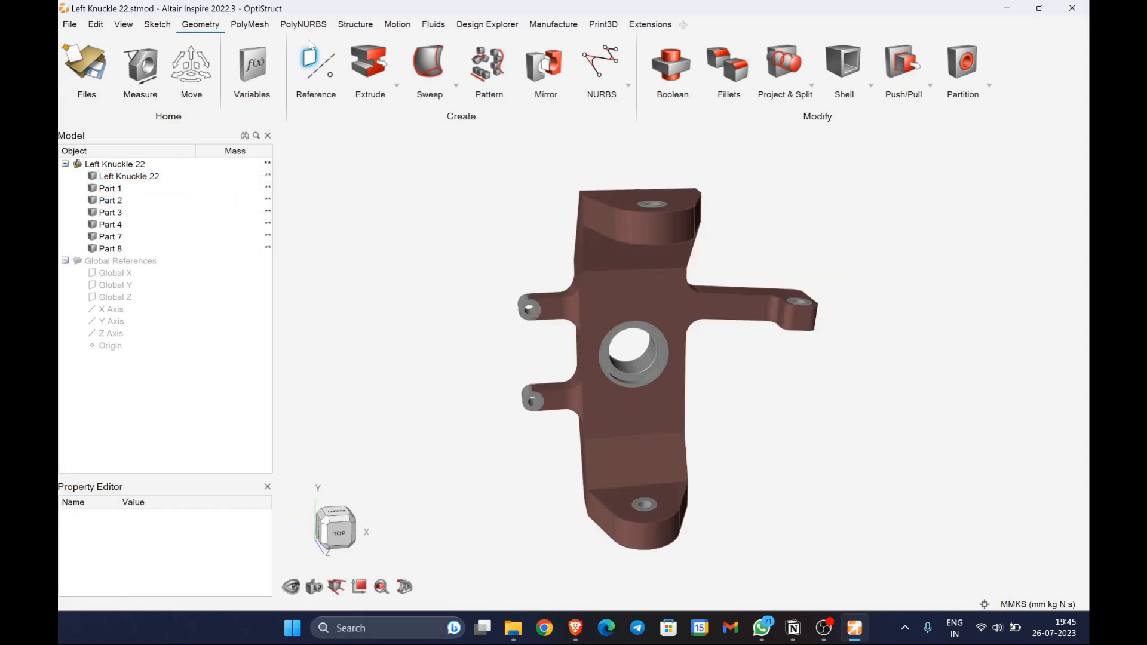
# - Apply a load at the knuckle's central bore hole from the Structure tools
pyautogui.click(355, 24)
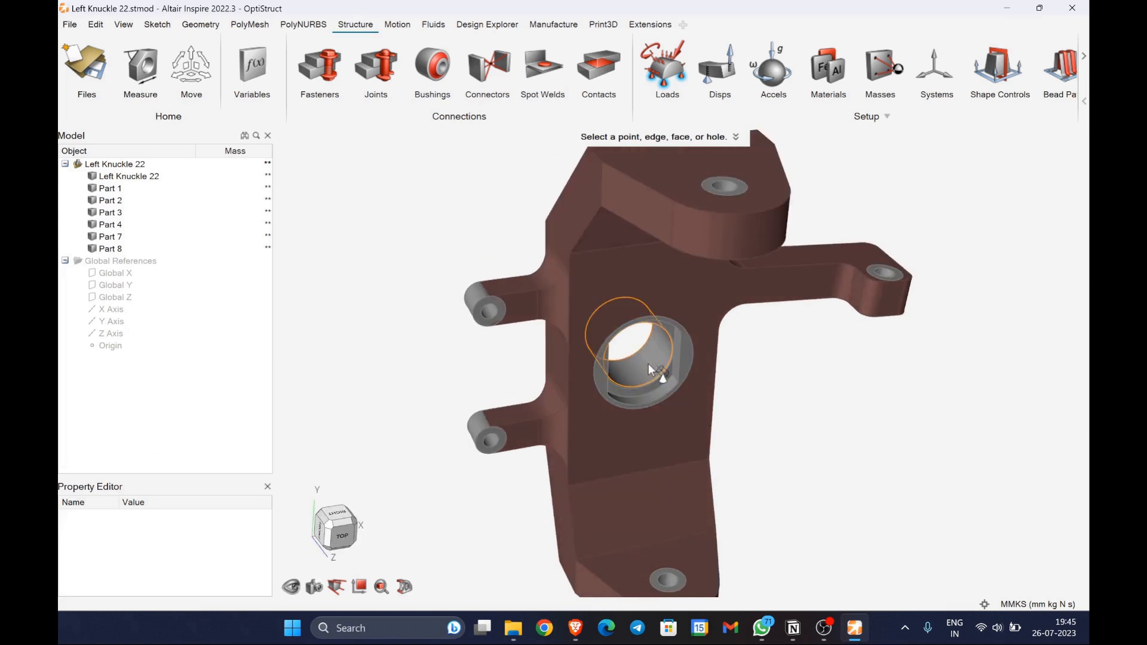
pyautogui.click(631, 363)
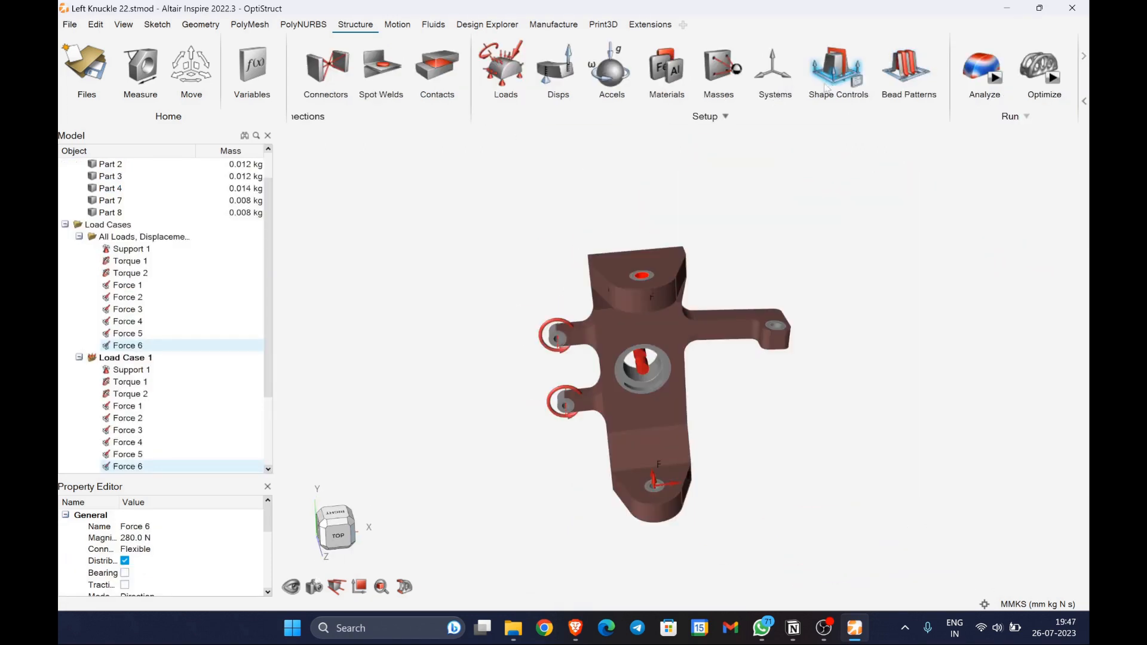
# - Add a Symmetric shape control to the knuckle design space
pyautogui.click(837, 70)
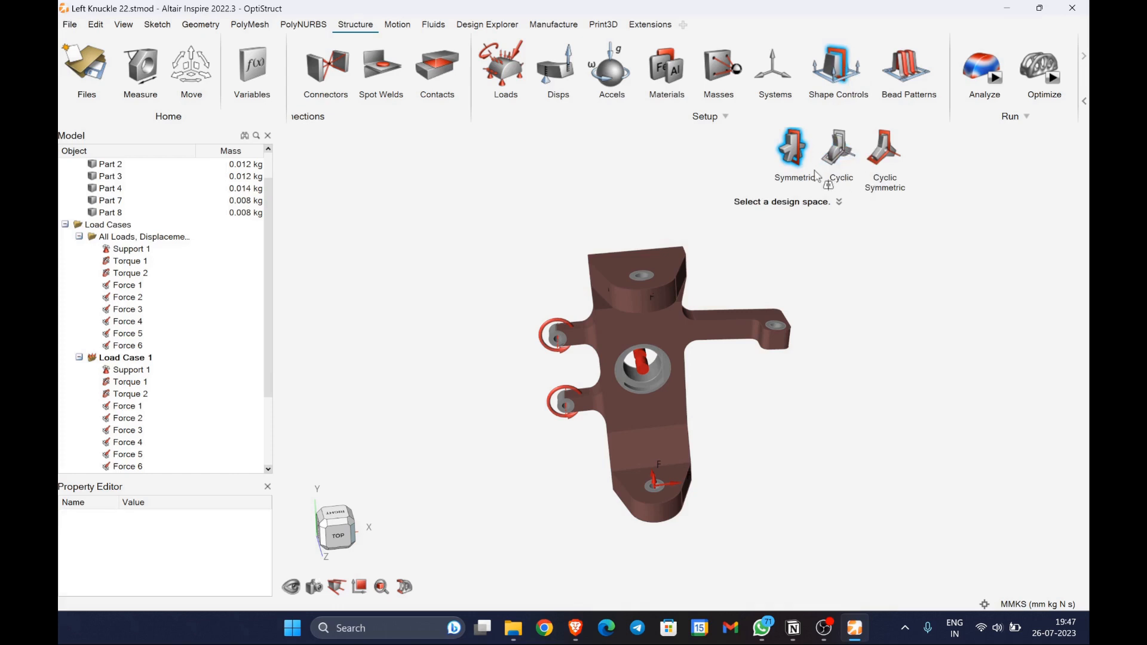
pyautogui.click(793, 146)
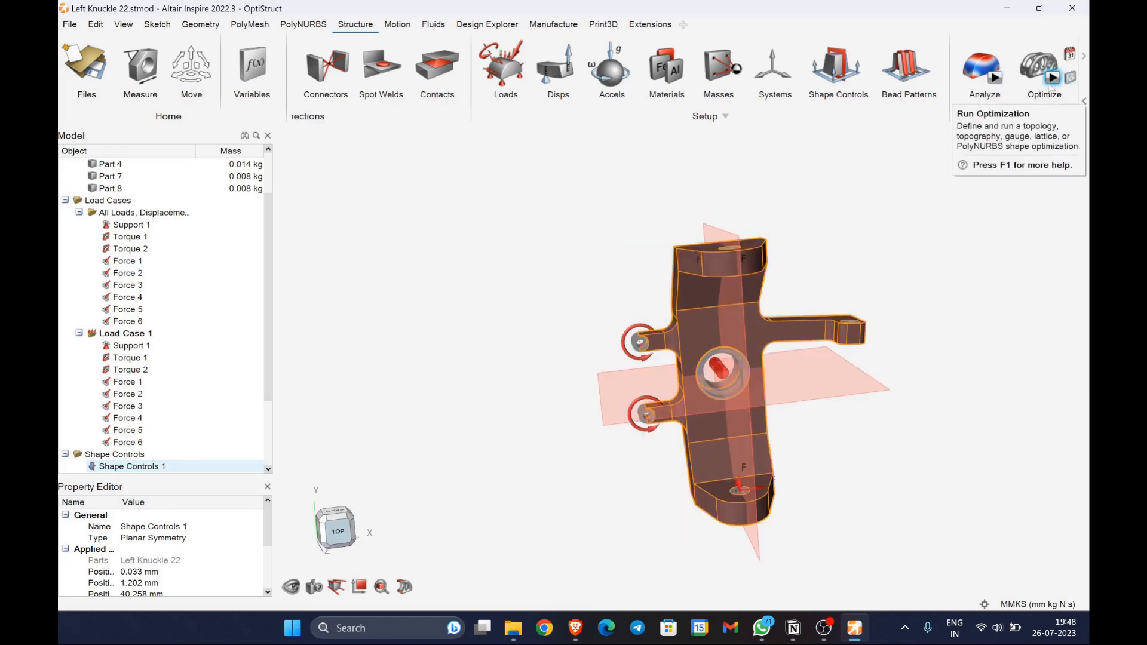
# - Run a Minimize Mass topology optimization with safety factor 3
pyautogui.click(1044, 69)
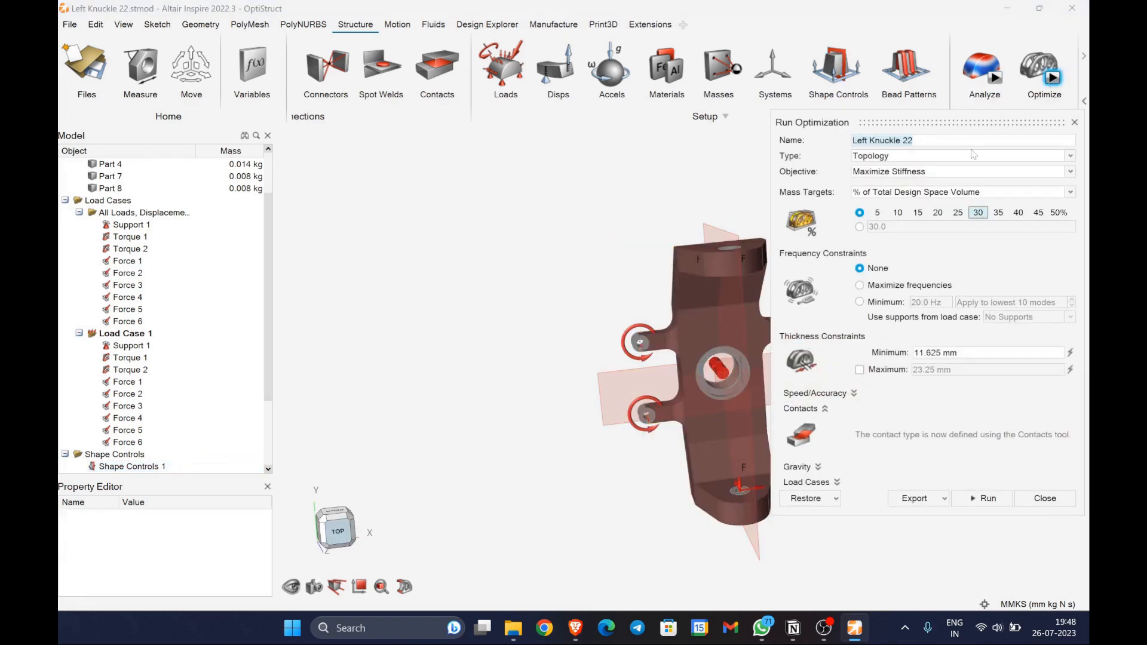
pyautogui.click(1068, 171)
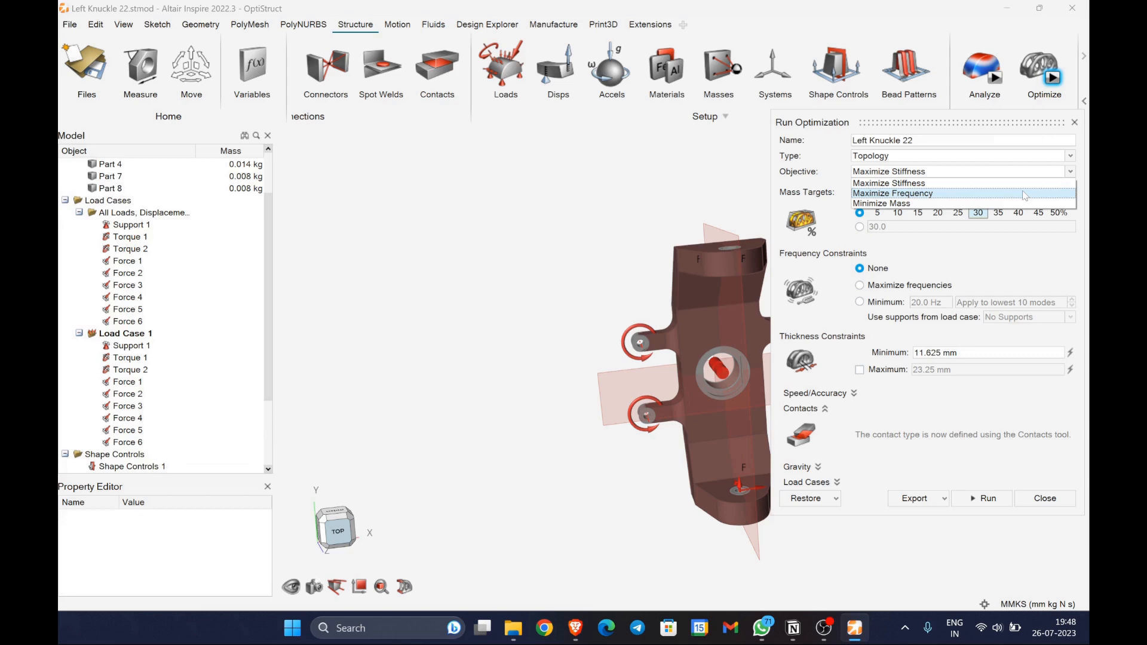
pyautogui.click(882, 203)
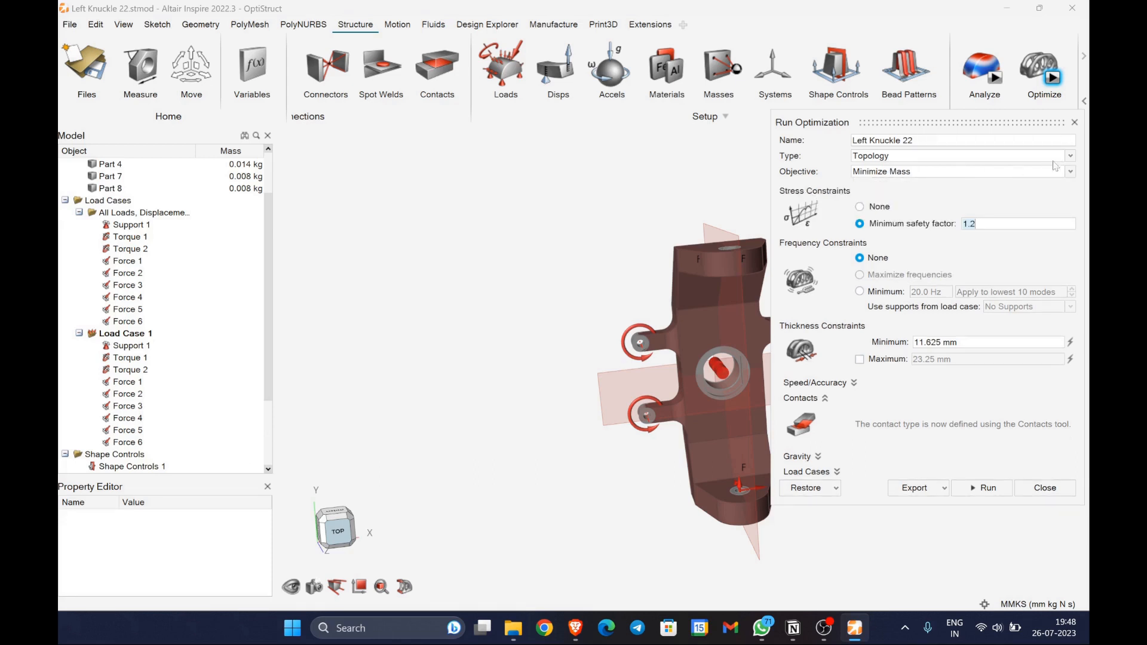
pyautogui.write('3')
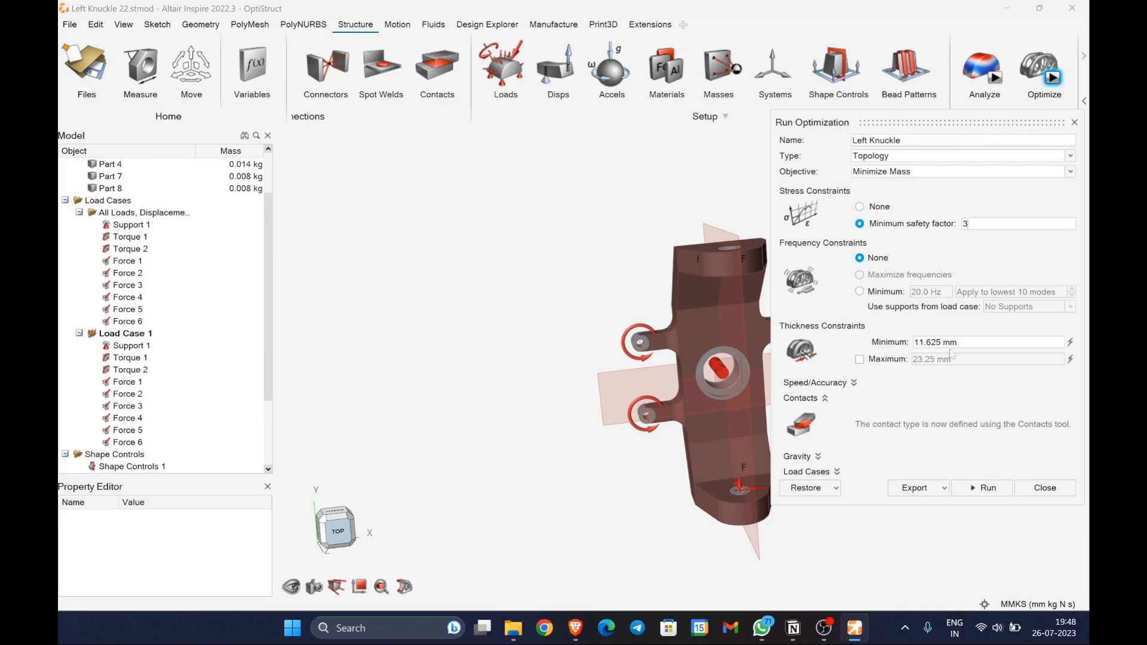
pyautogui.moveTo(990, 434)
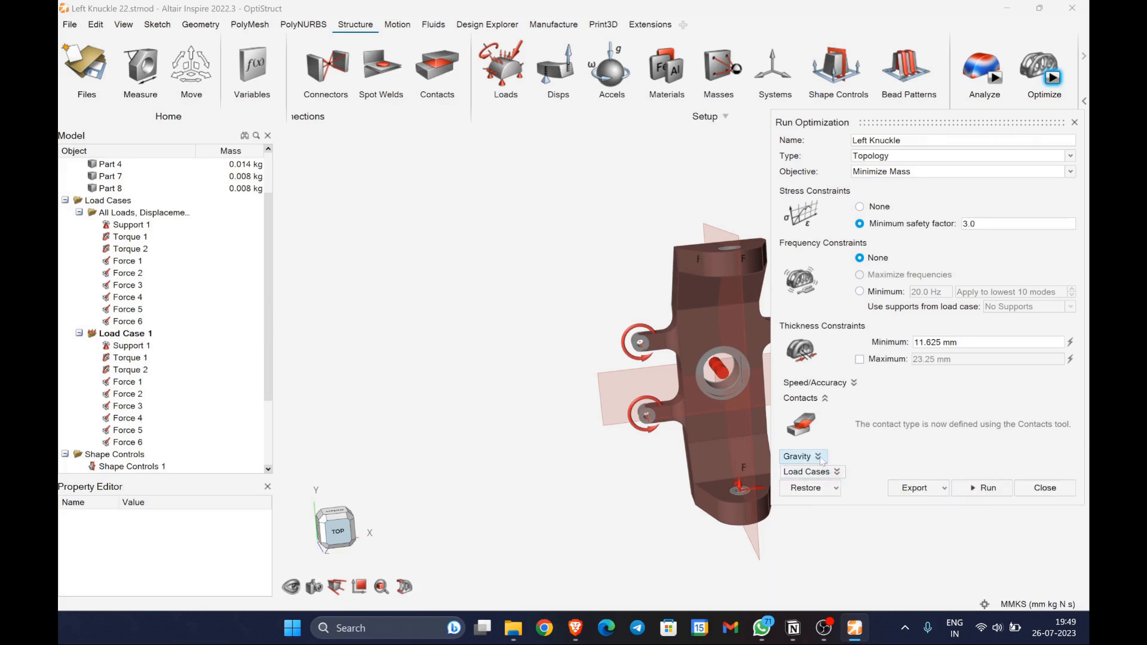
pyautogui.click(813, 382)
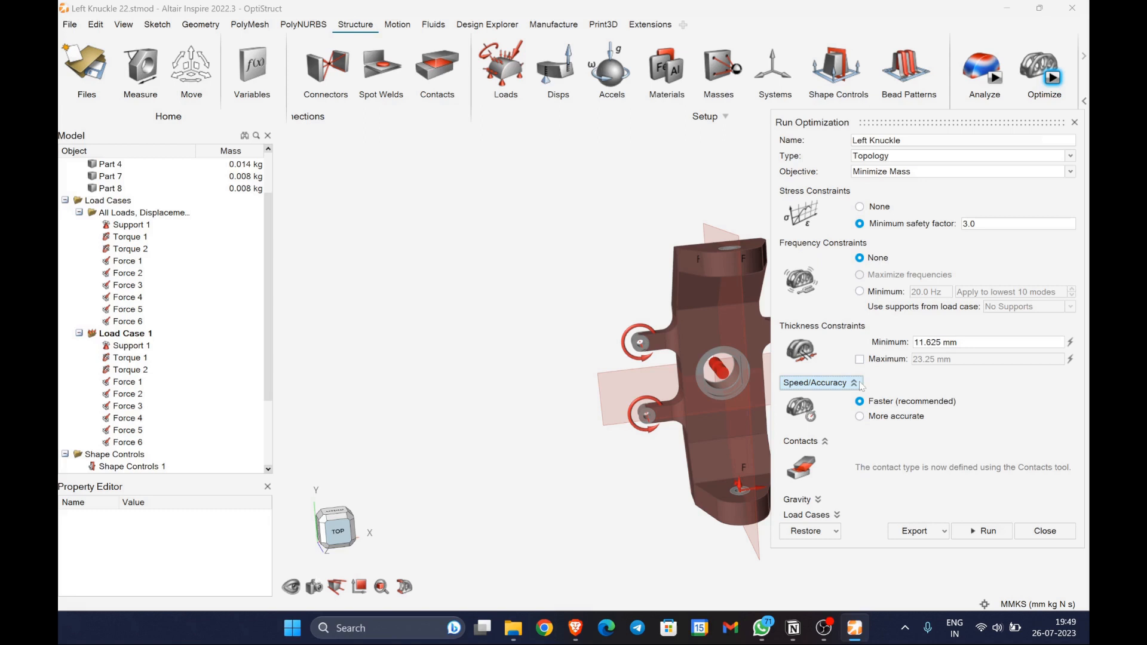
pyautogui.click(852, 382)
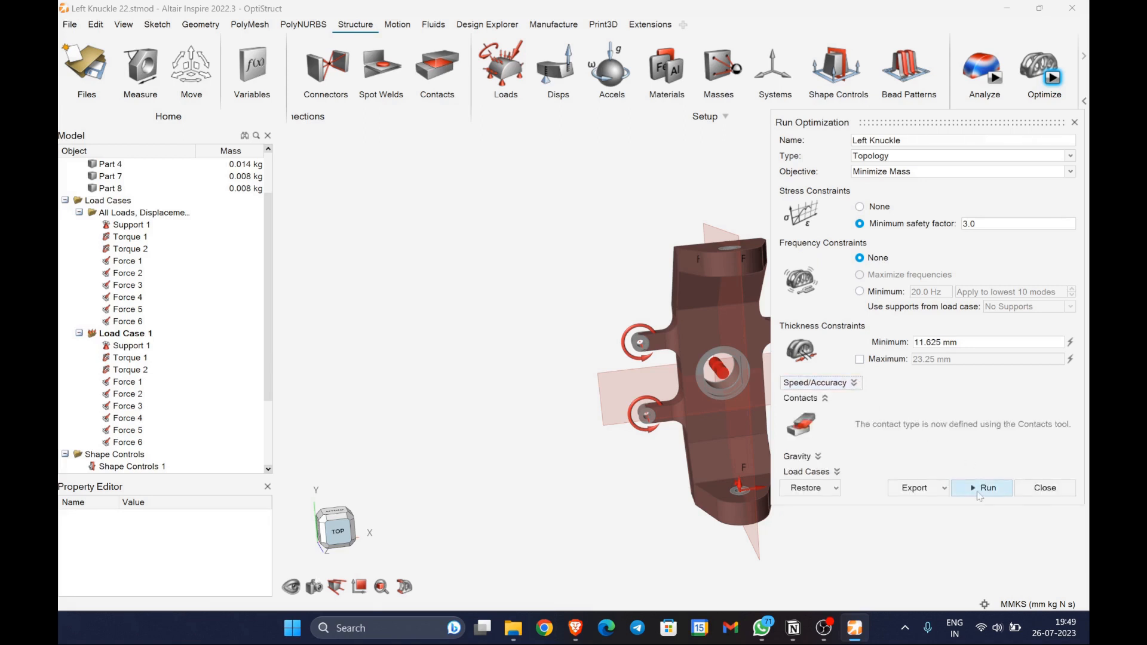
pyautogui.click(987, 487)
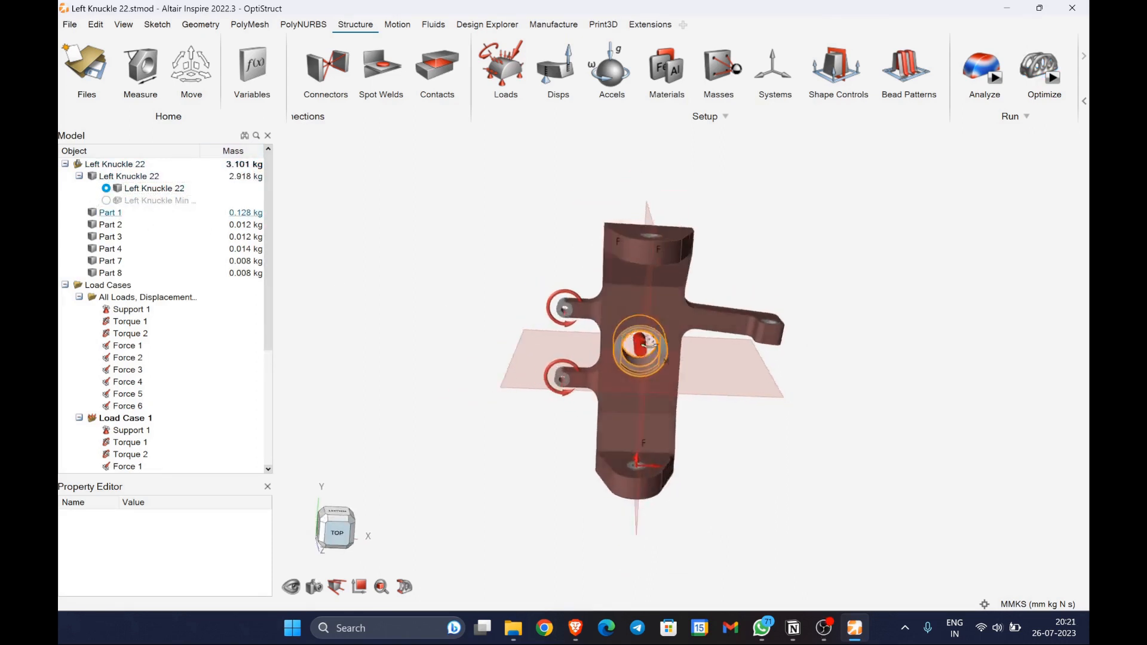
# - Run a Maximize Stiffness optimization at 45% mass target and load its results
pyautogui.click(1044, 70)
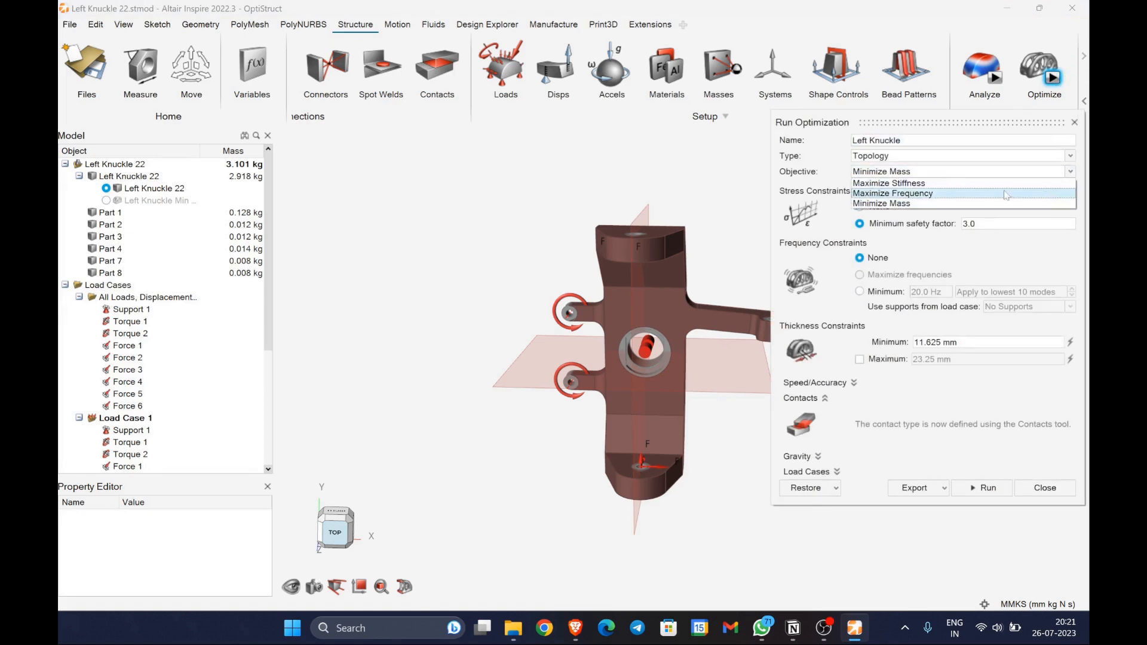
pyautogui.click(889, 182)
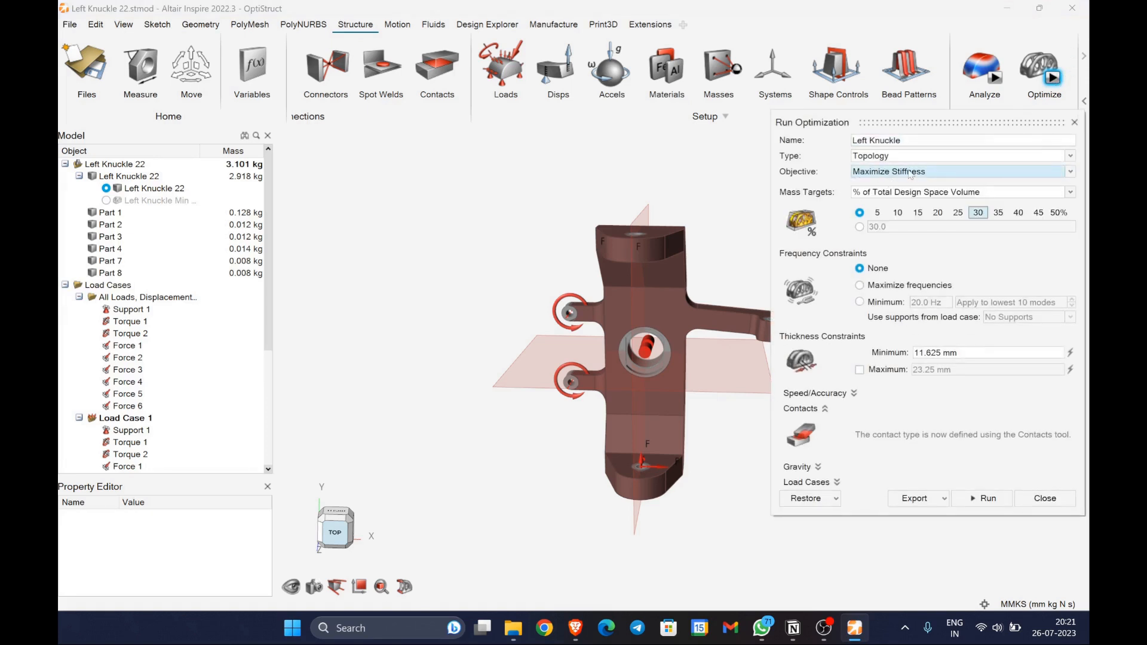
pyautogui.click(1038, 213)
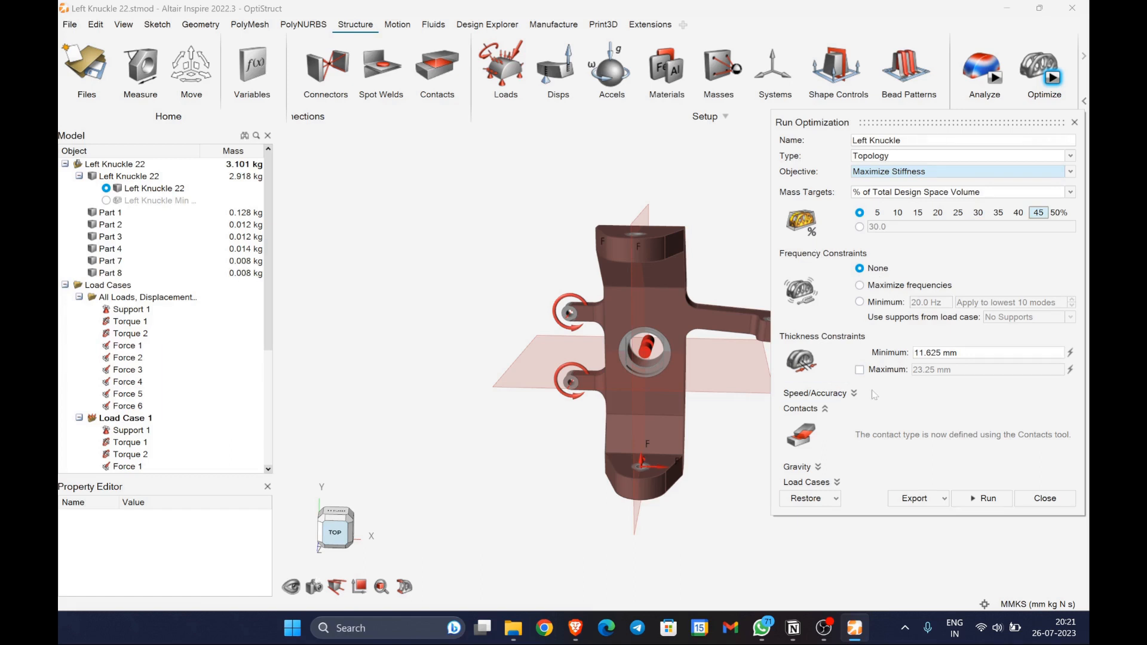
pyautogui.click(804, 408)
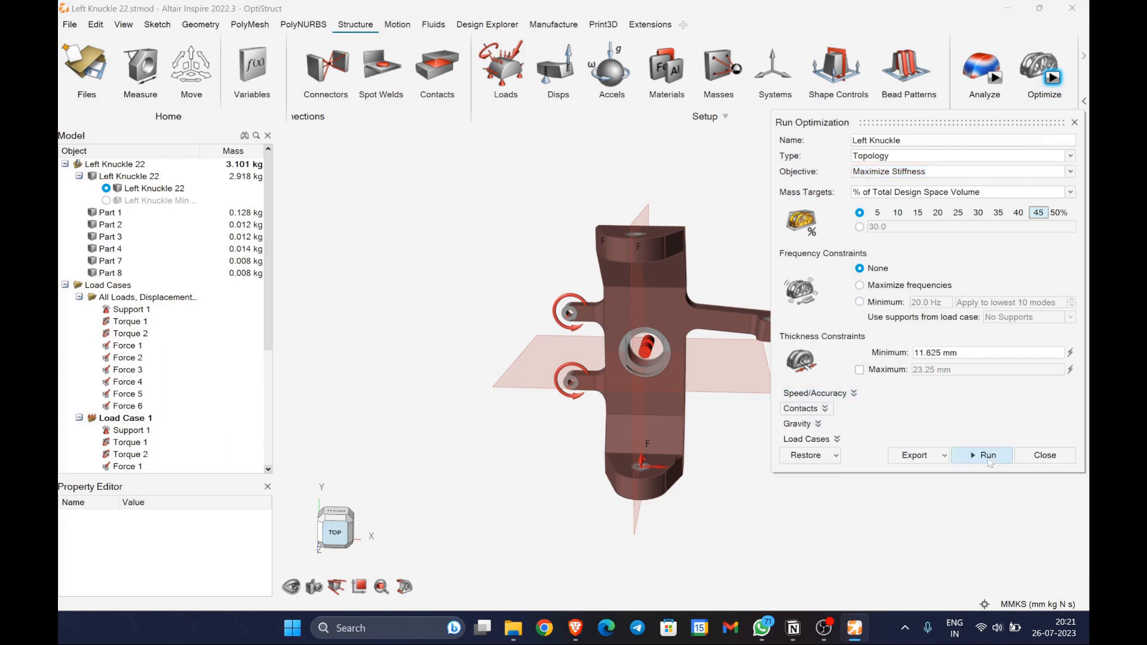
pyautogui.click(987, 455)
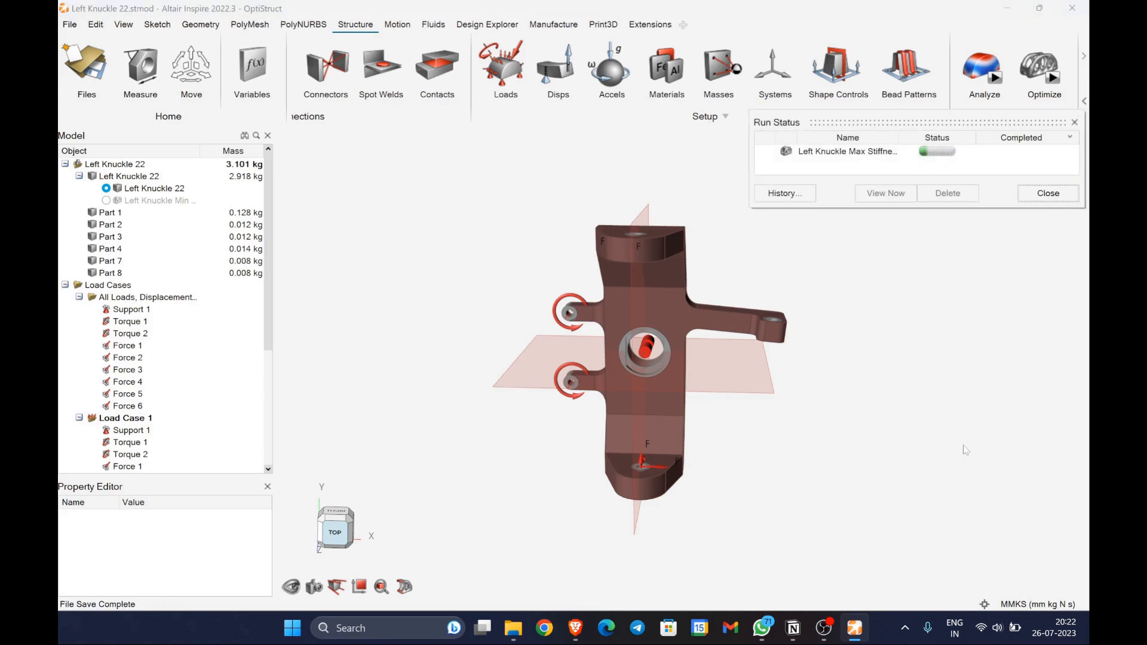
pyautogui.moveTo(874, 541)
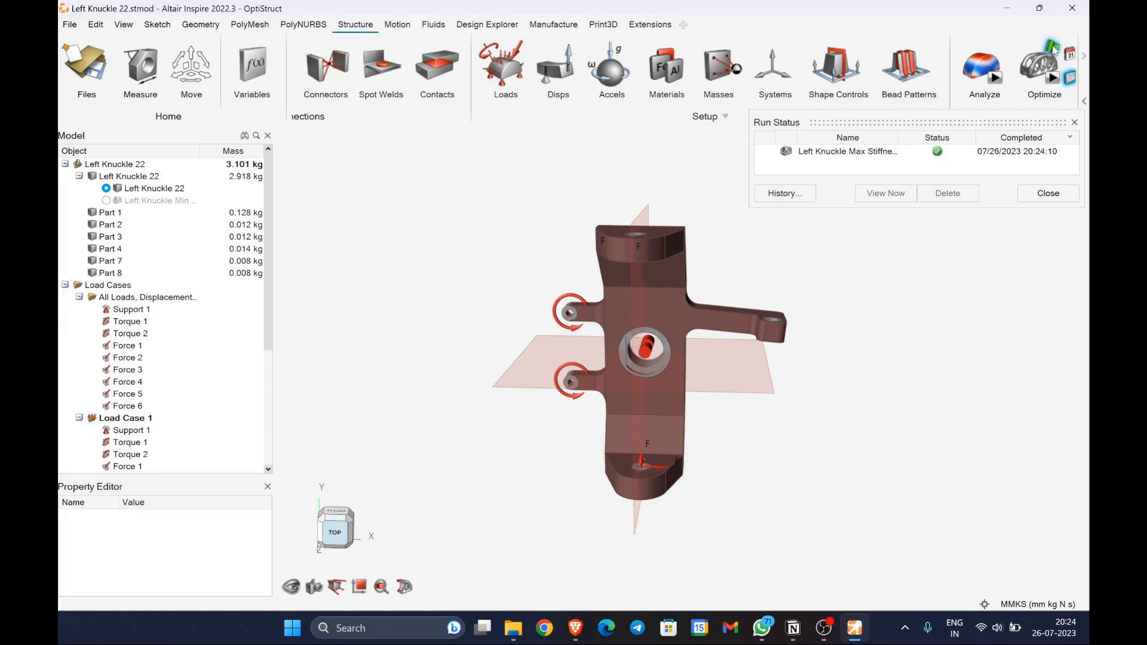
pyautogui.click(884, 194)
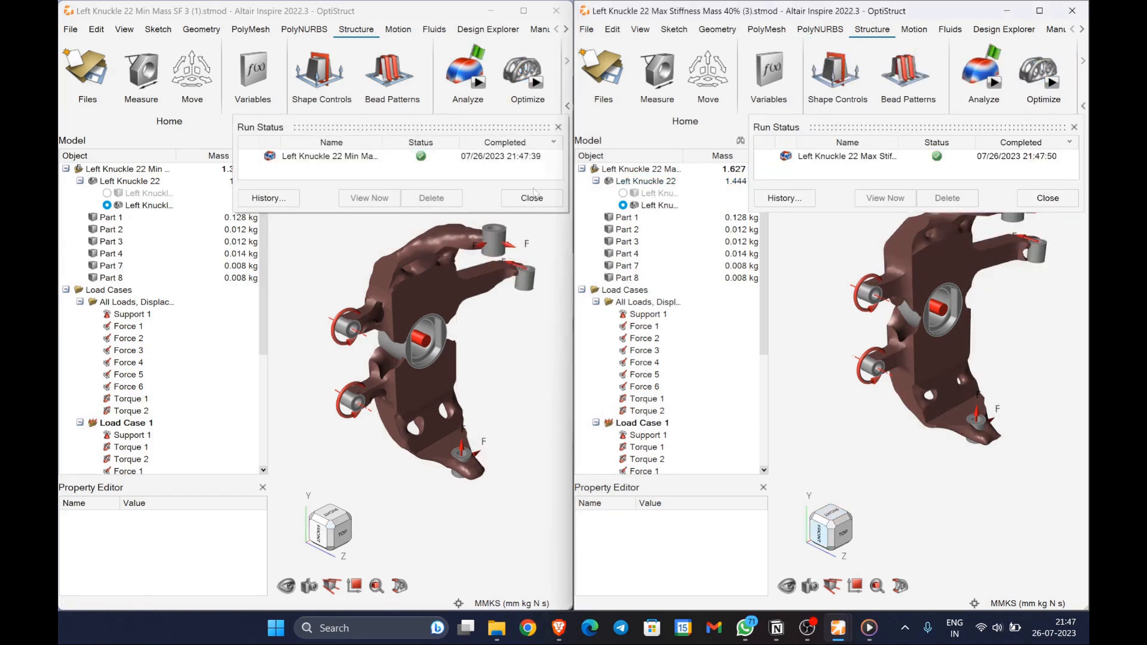
# - View Displacement results and bring up the comparison of analysis runs
pyautogui.click(369, 197)
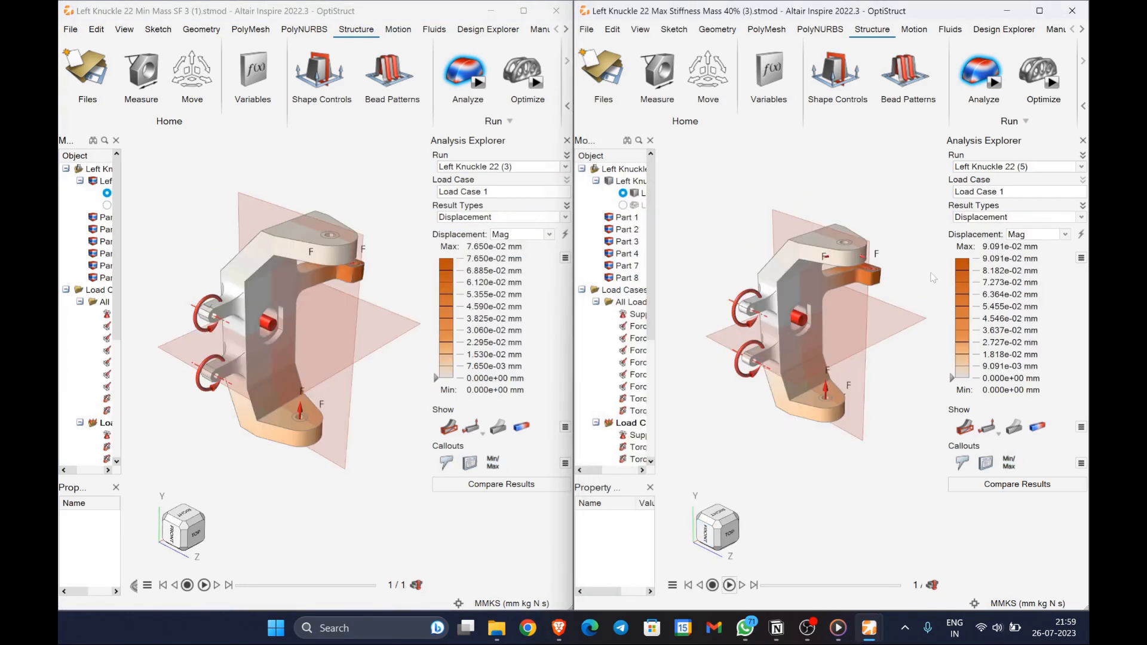
pyautogui.click(501, 484)
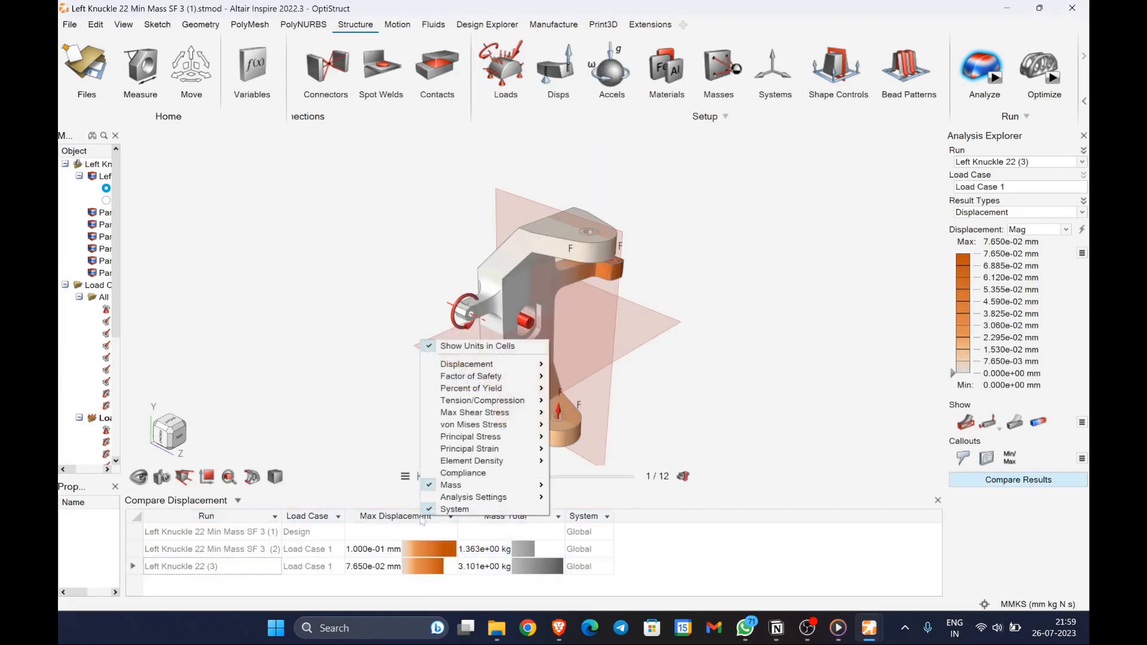
pyautogui.moveTo(466, 364)
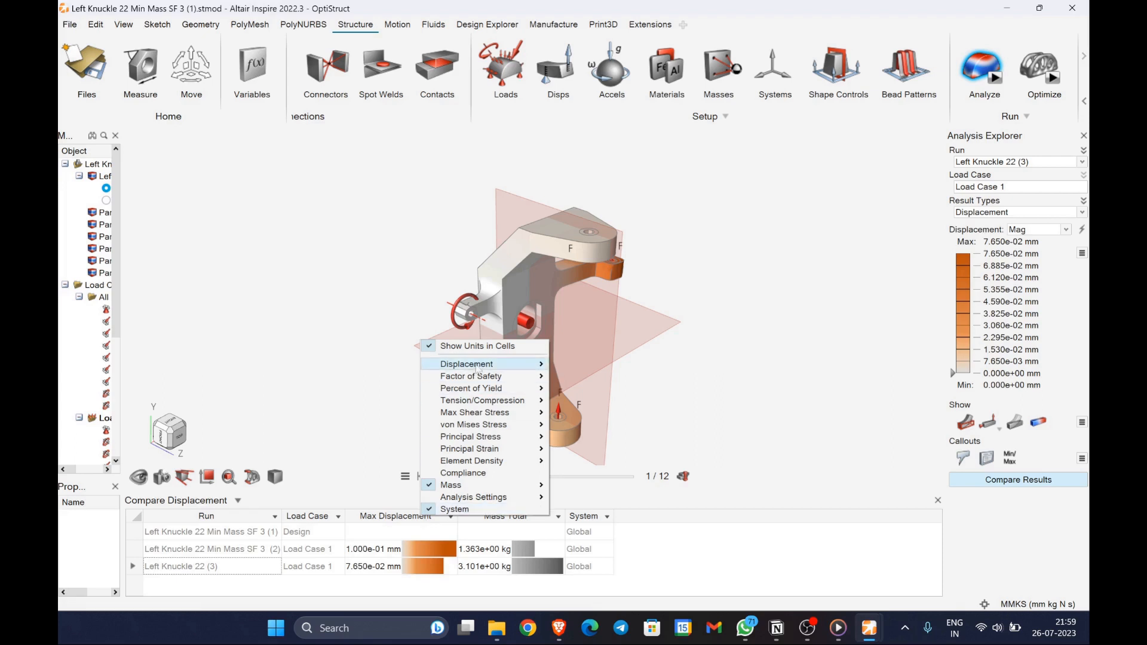
pyautogui.moveTo(470, 375)
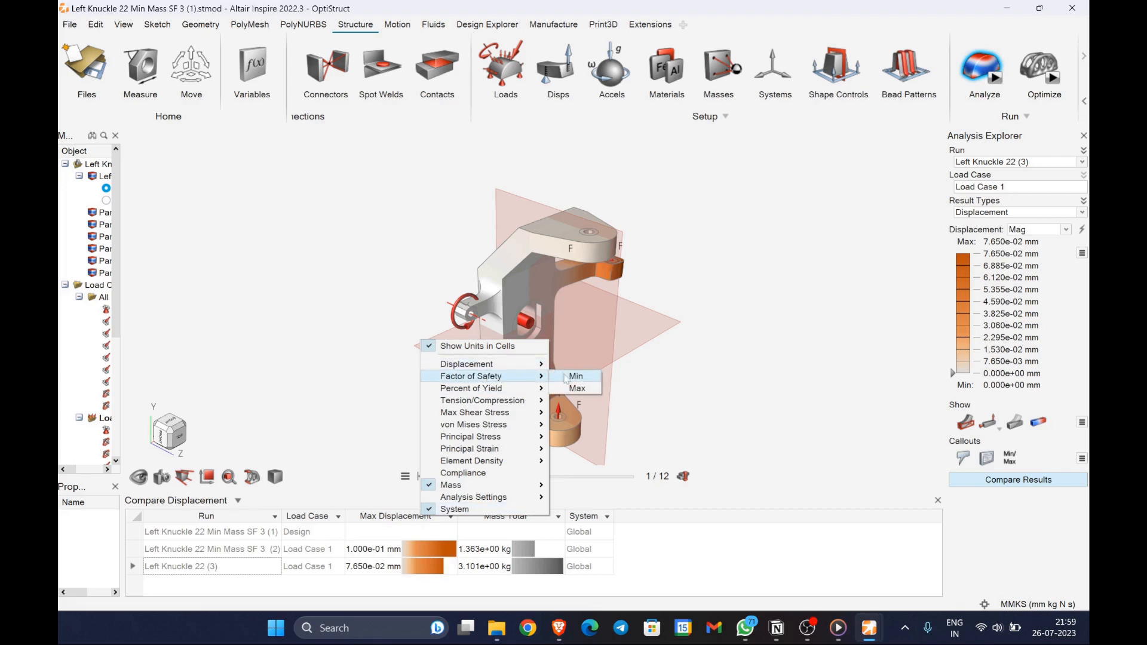
# - Add a Min Factor of Safety column to the minimum-mass run comparison
pyautogui.click(576, 376)
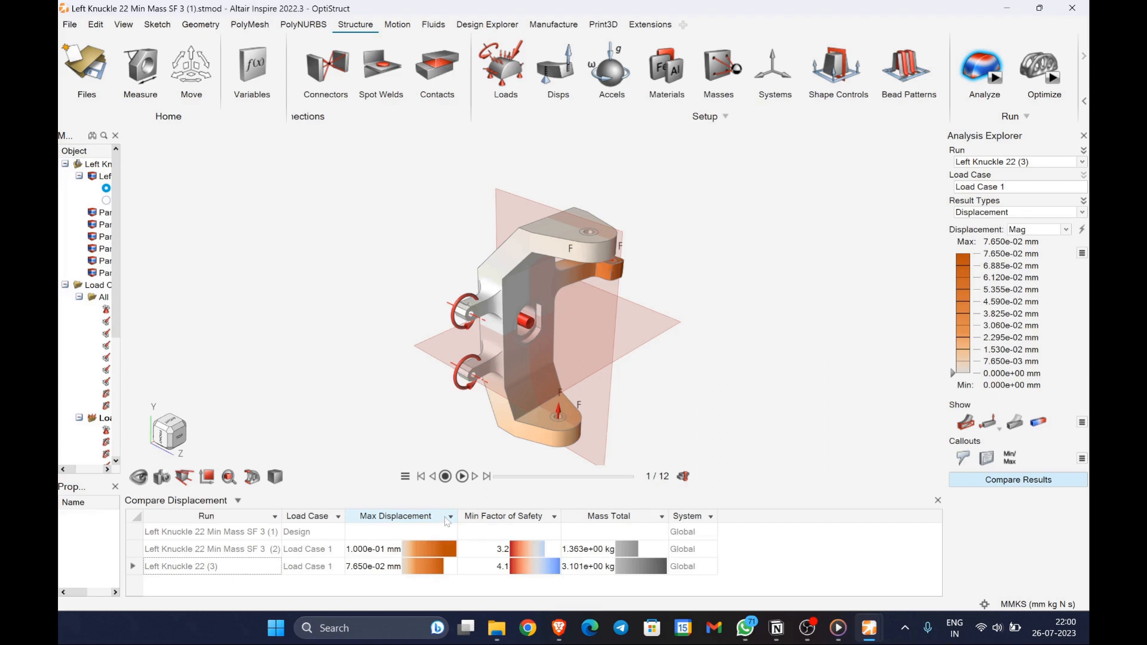
pyautogui.moveTo(352, 495)
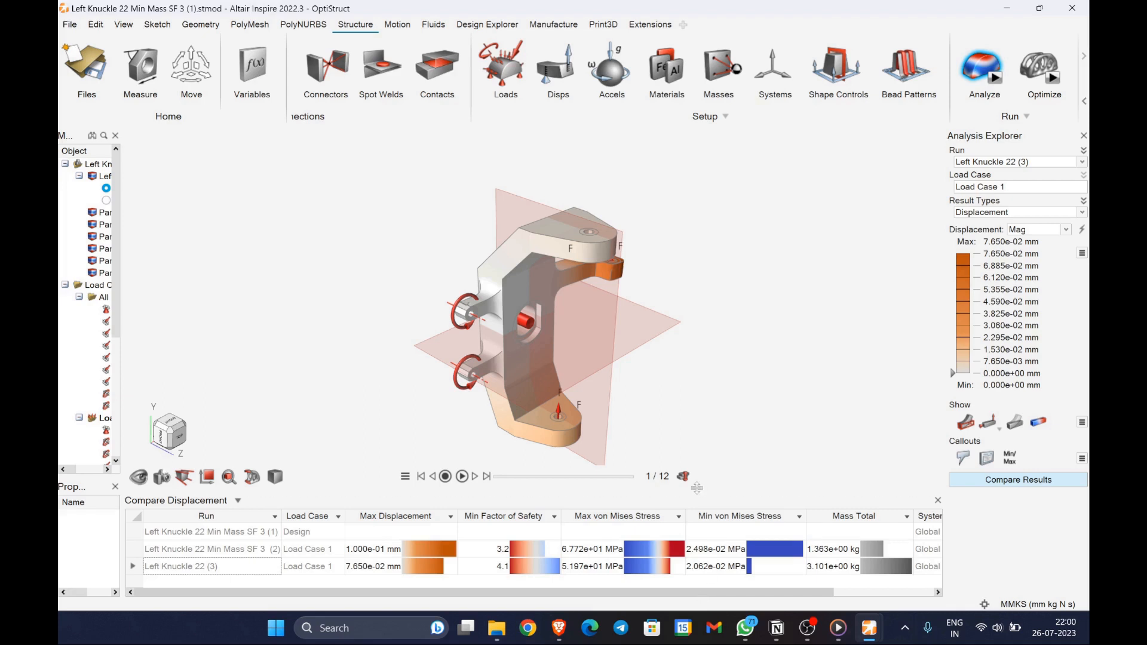
pyautogui.moveTo(599, 609)
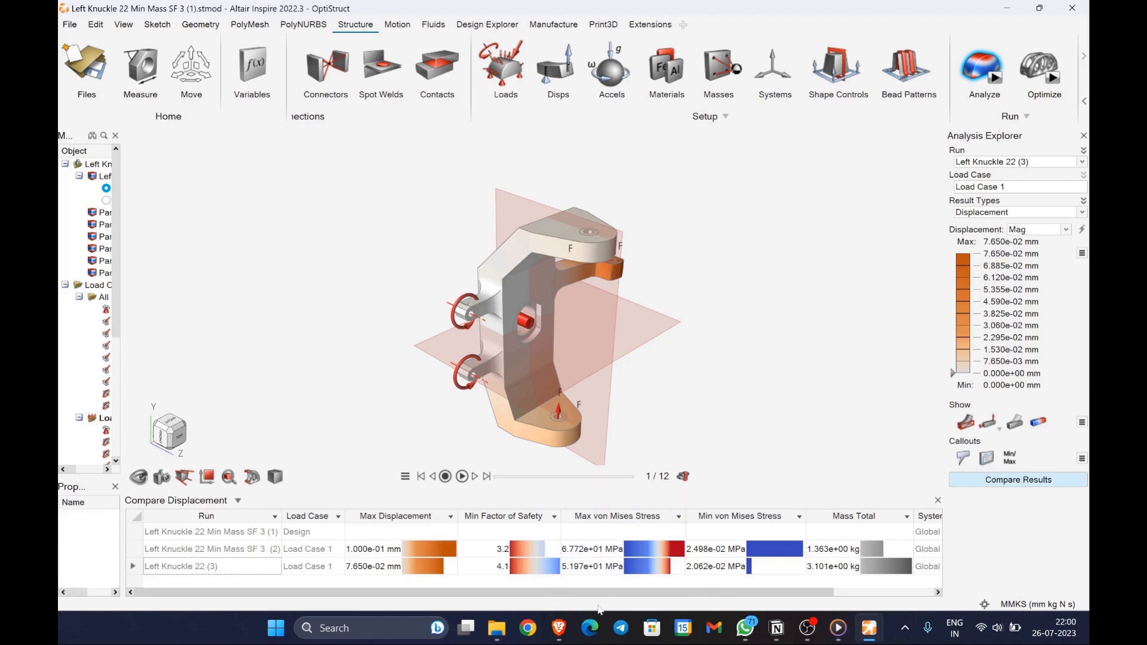
pyautogui.moveTo(203, 275)
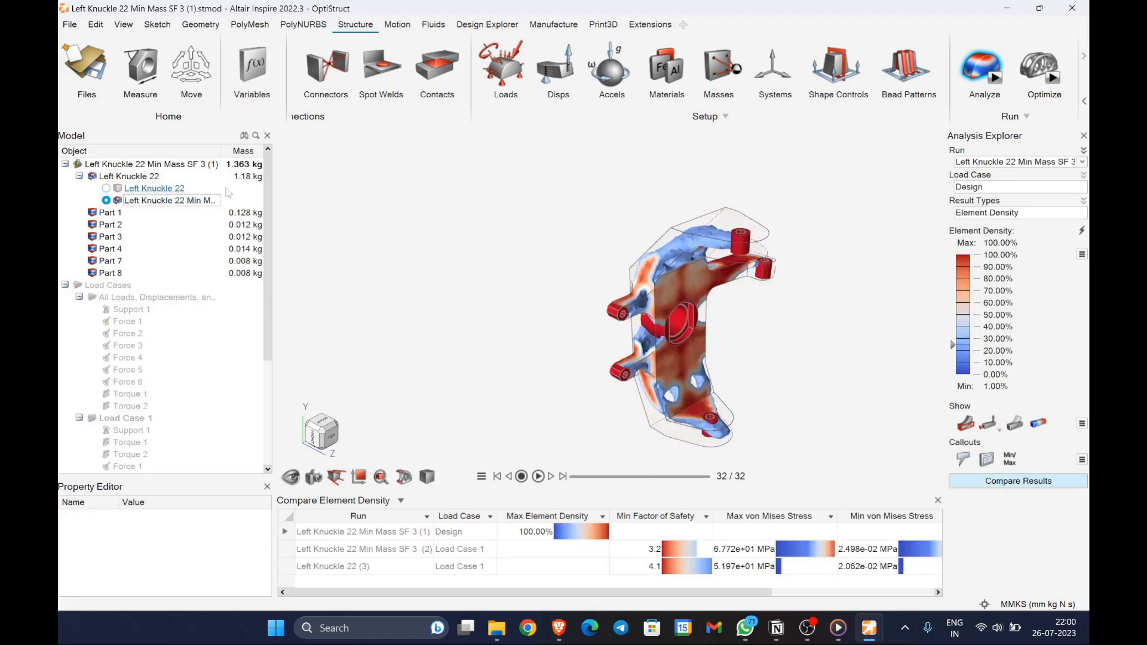
pyautogui.moveTo(310, 390)
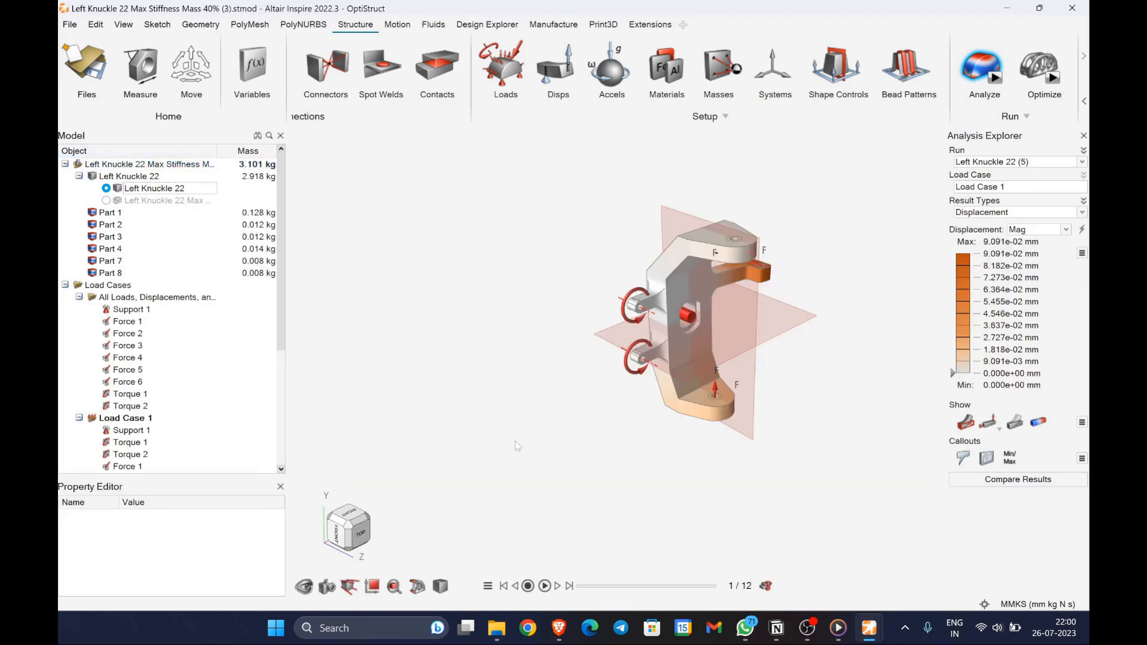
# - Add Factor of Safety Min and Max columns to the maximum-stiffness run comparison
pyautogui.click(1017, 478)
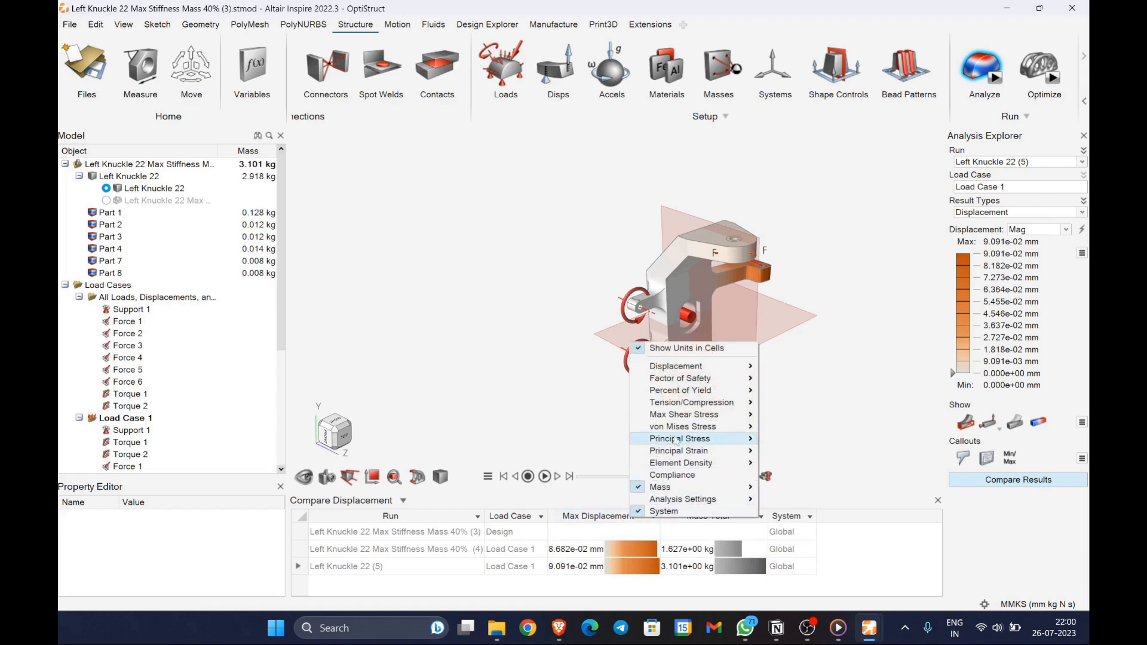
pyautogui.click(679, 377)
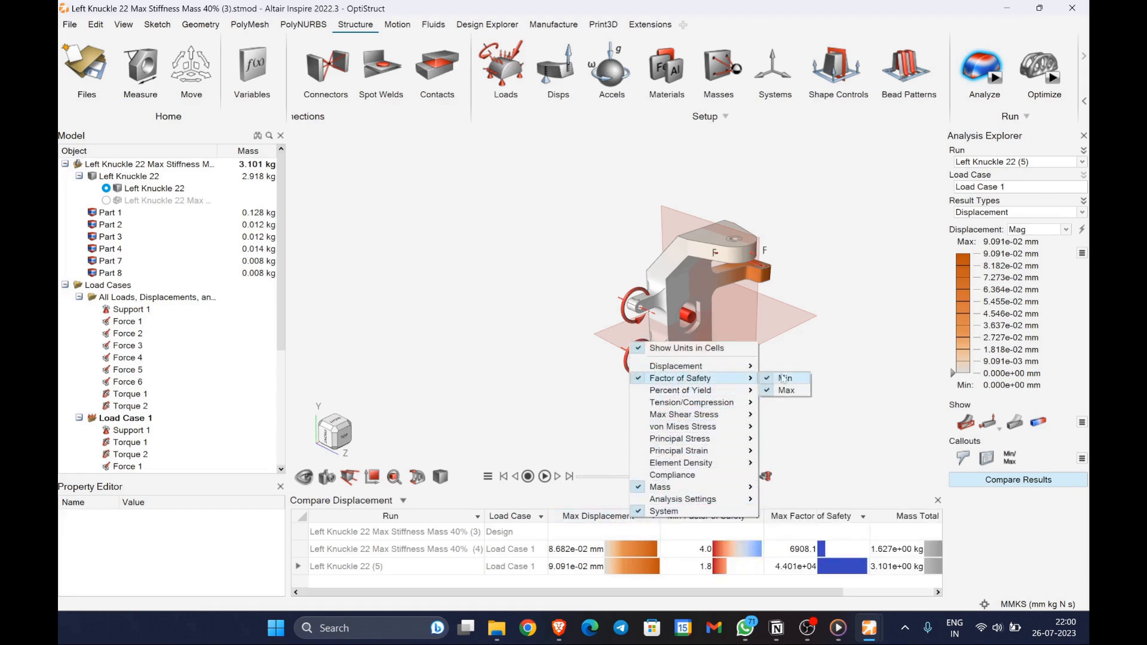
pyautogui.moveTo(852, 353)
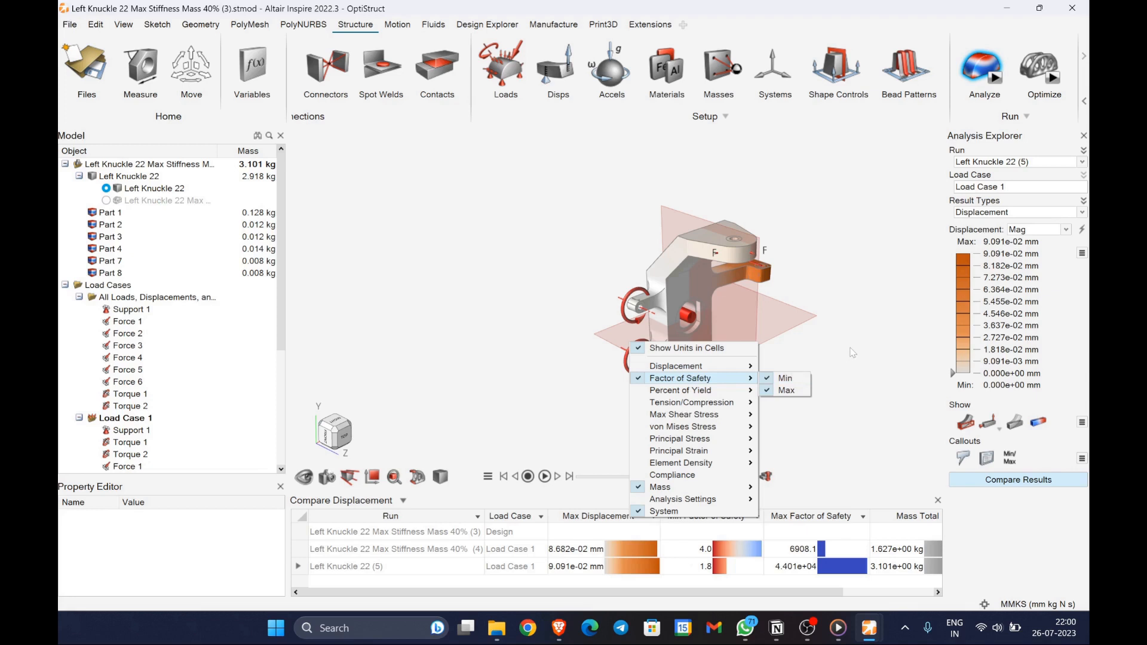
pyautogui.moveTo(660, 414)
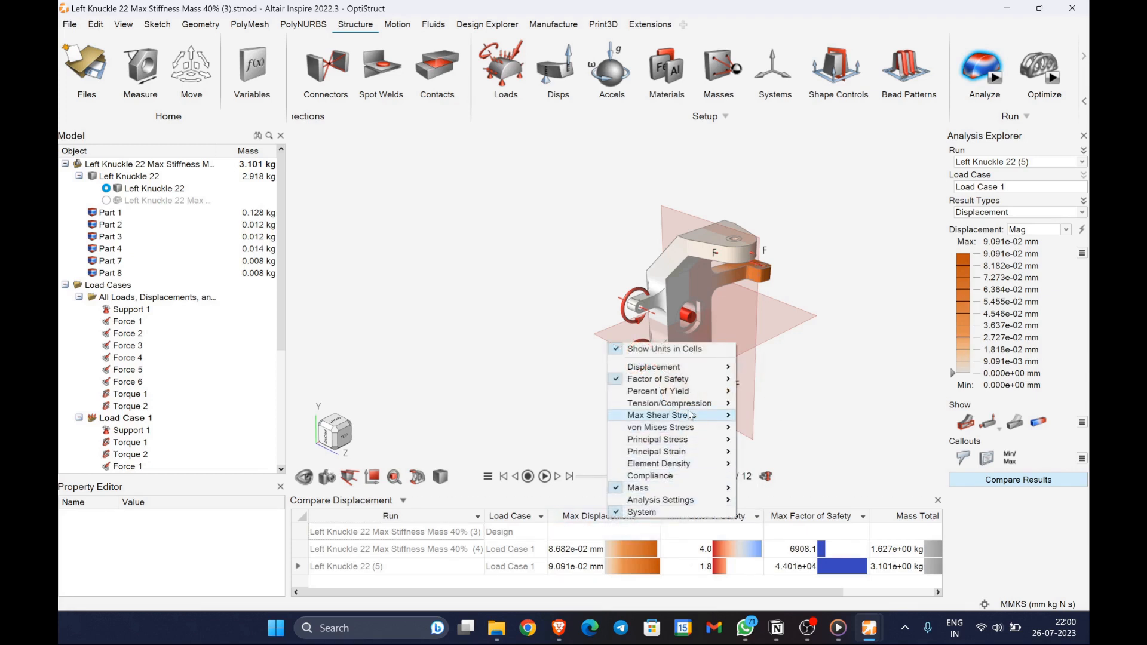
pyautogui.moveTo(660, 414)
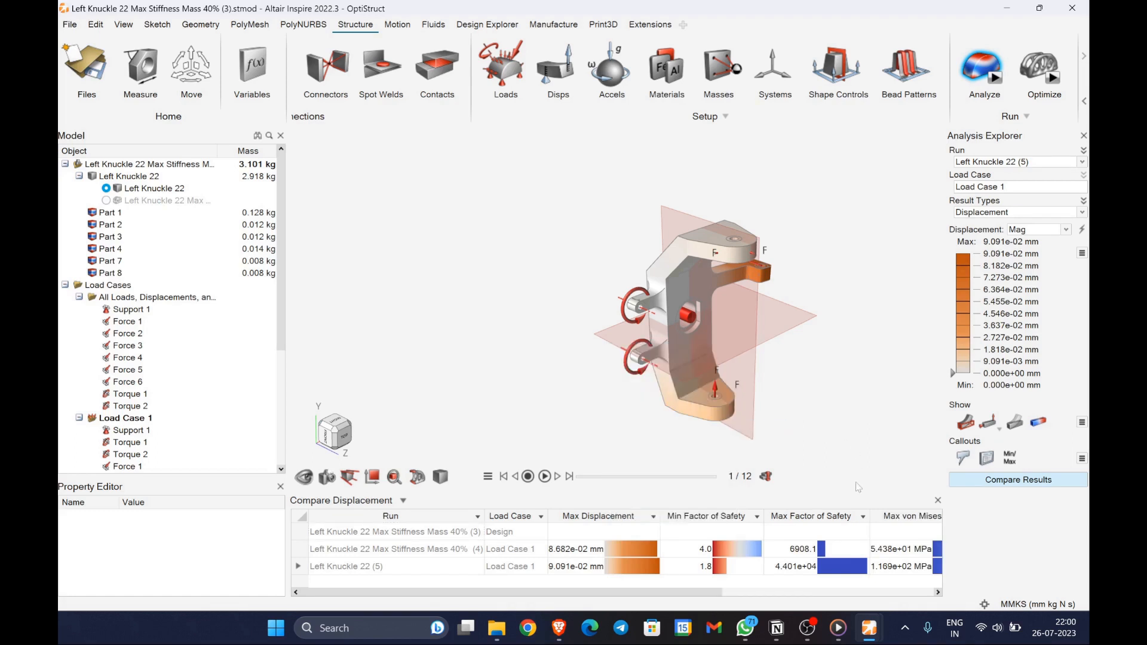
pyautogui.hscroll(3)
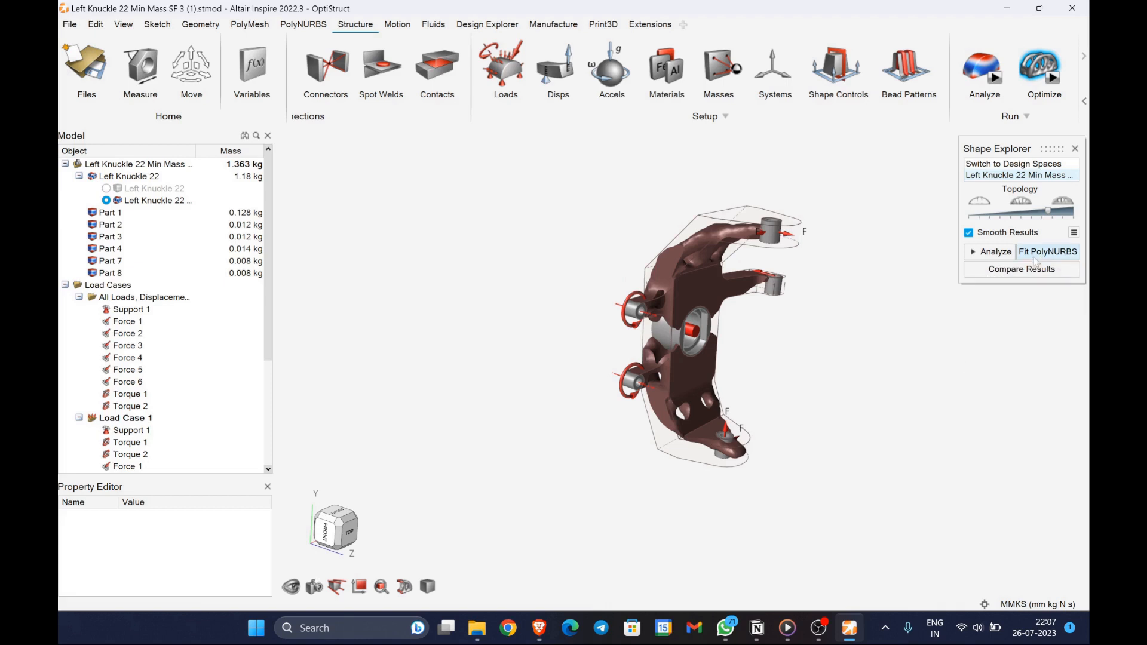
pyautogui.moveTo(1048, 252)
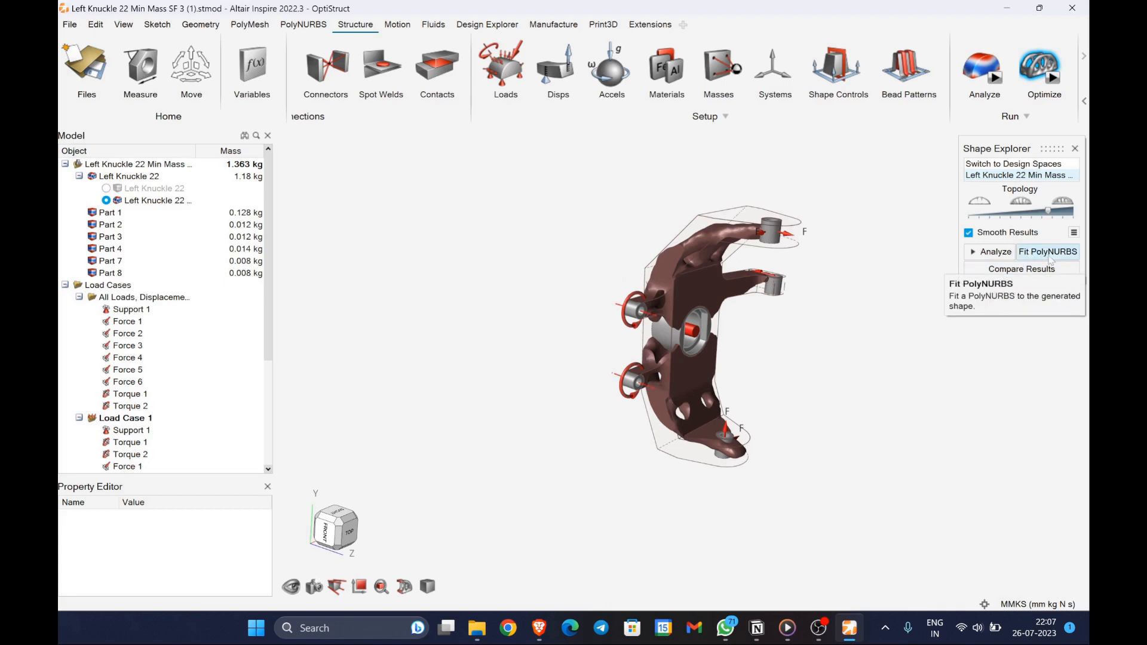
pyautogui.moveTo(761, 262)
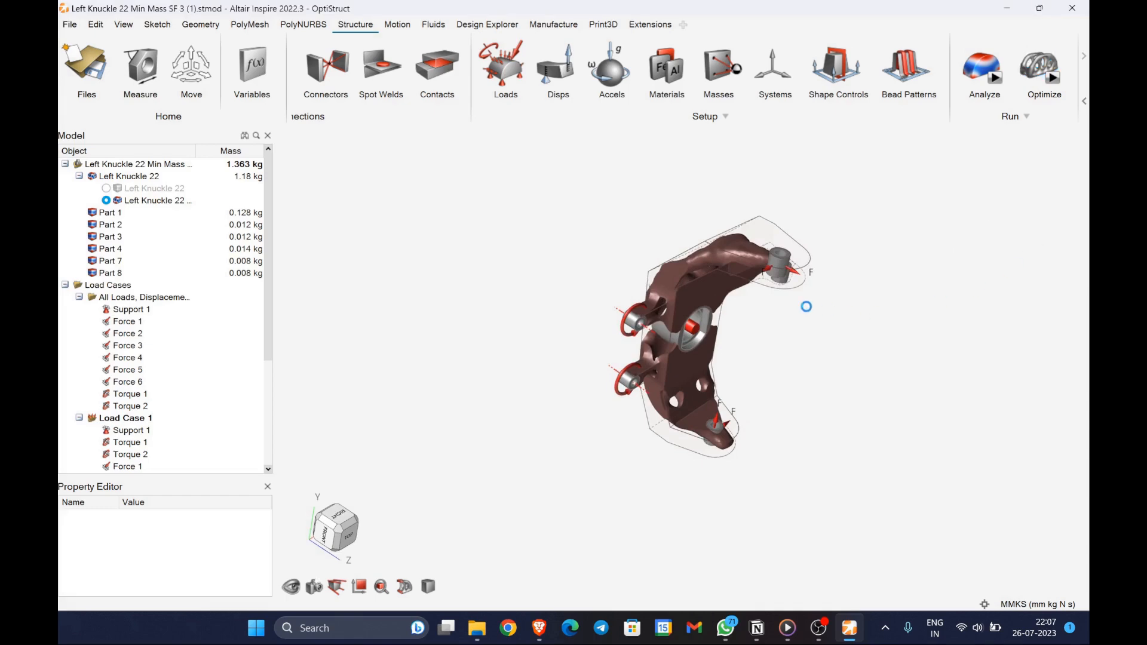
# - Fit PolyNURBS to the smoothed minimum-mass knuckle topology
pyautogui.click(303, 24)
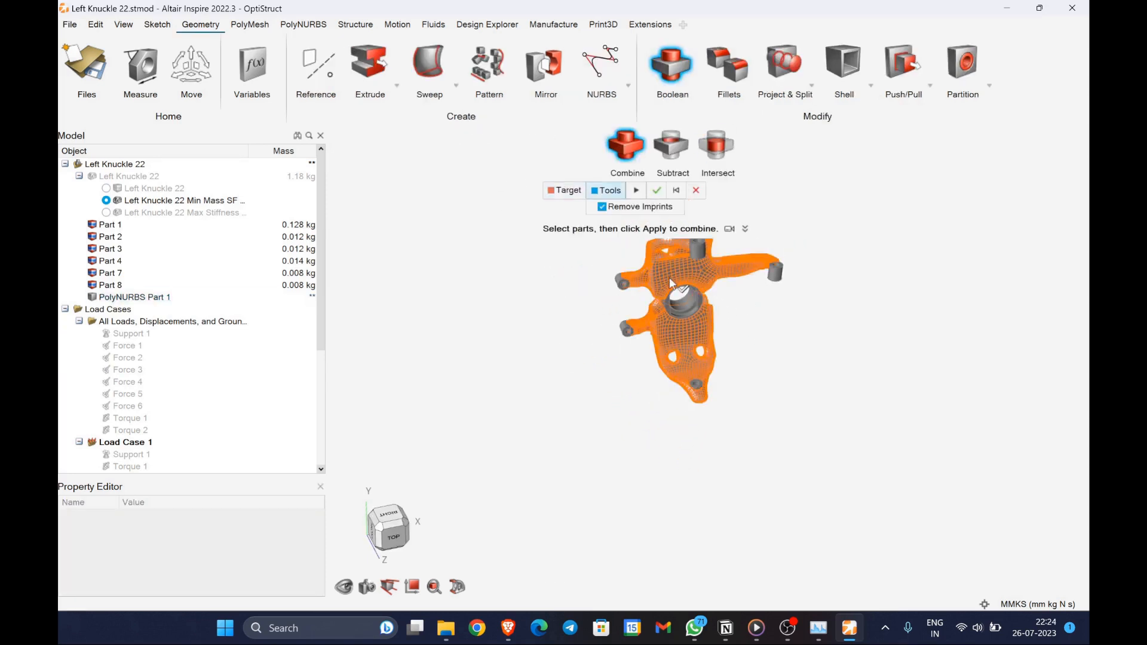
# - Combine the PolyNURBS part with Parts 1–8 into one steel PolyNURBS Part 1
pyautogui.click(110, 237)
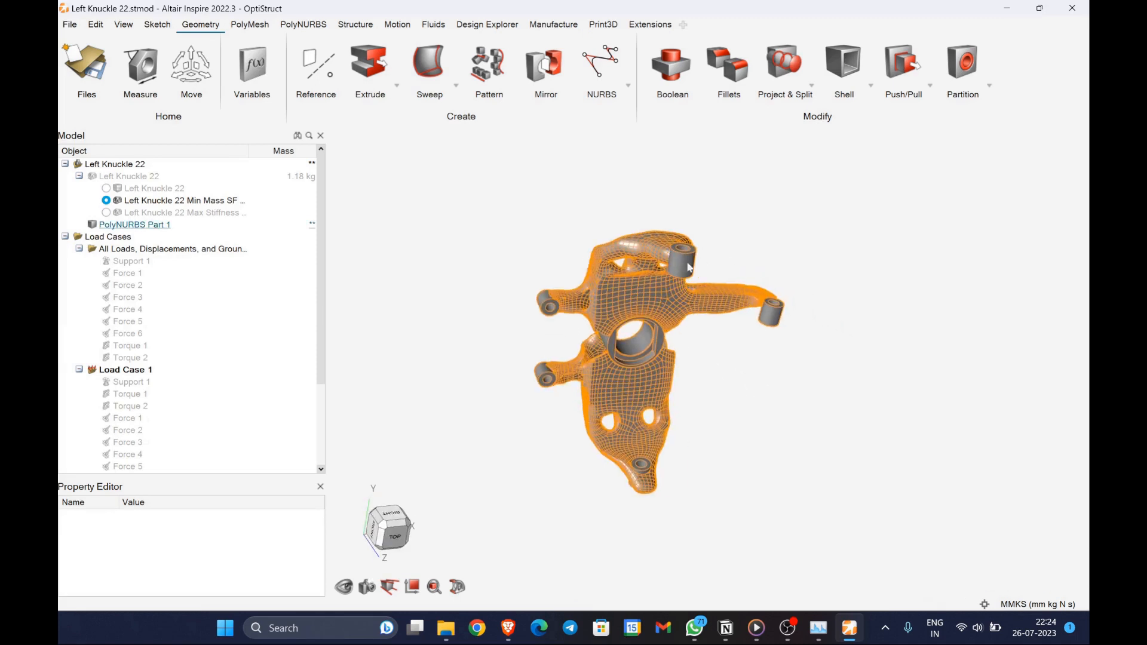
pyautogui.click(134, 225)
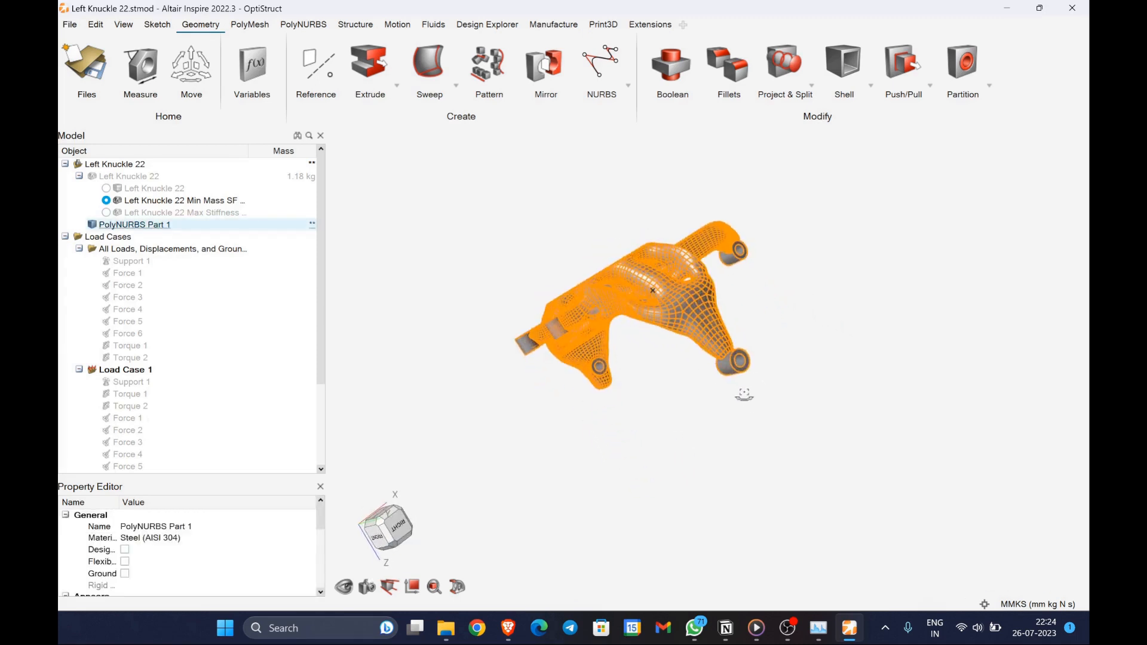